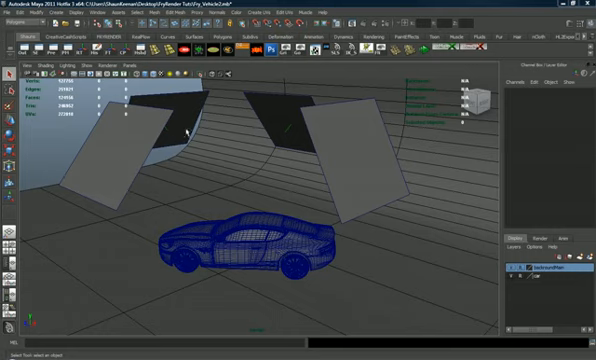
pyautogui.moveTo(314, 130)
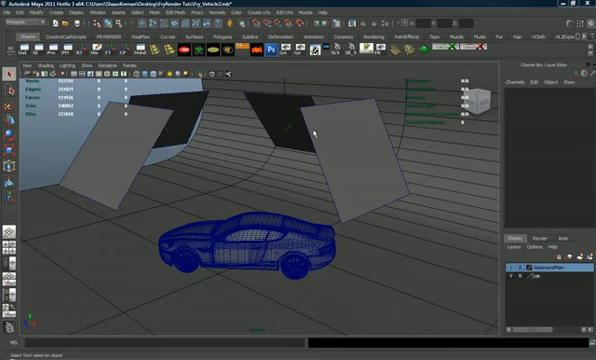
pyautogui.moveTo(332, 152)
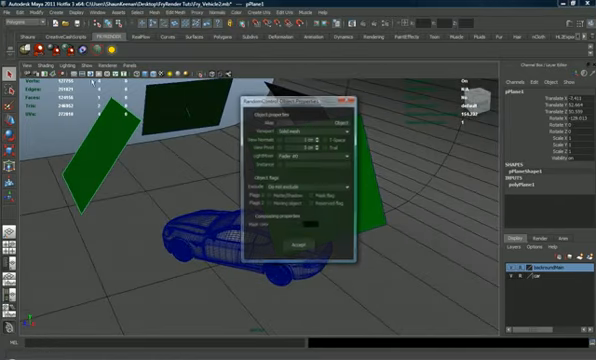
# Enable the Fryrender emitter property on the first and second angled planes and confirm
pyautogui.click(322, 156)
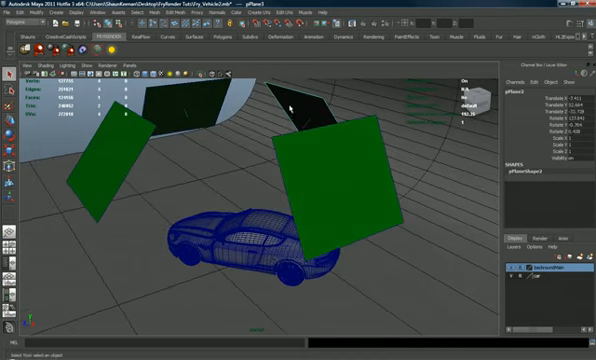
pyautogui.click(300, 156)
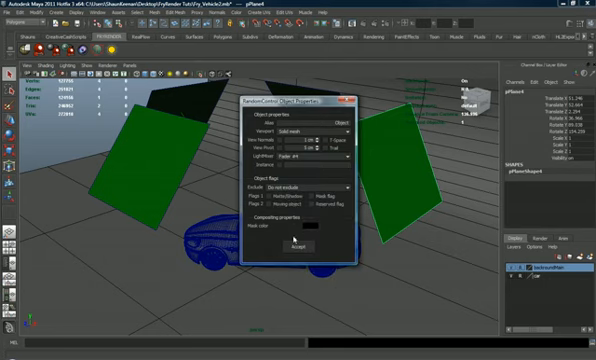
pyautogui.click(302, 240)
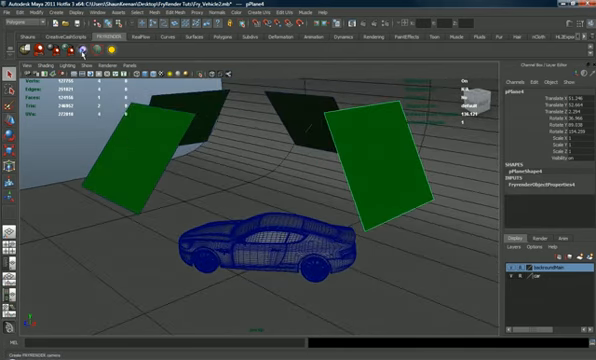
pyautogui.click(132, 62)
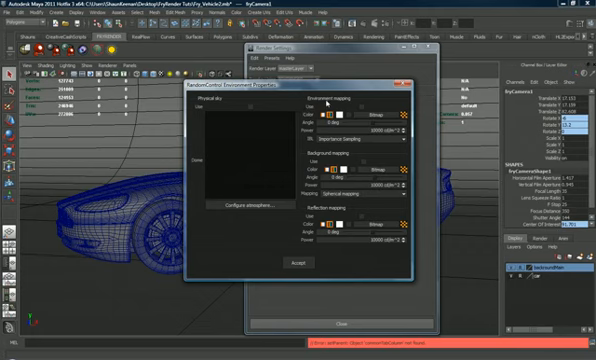
pyautogui.moveTo(364, 108)
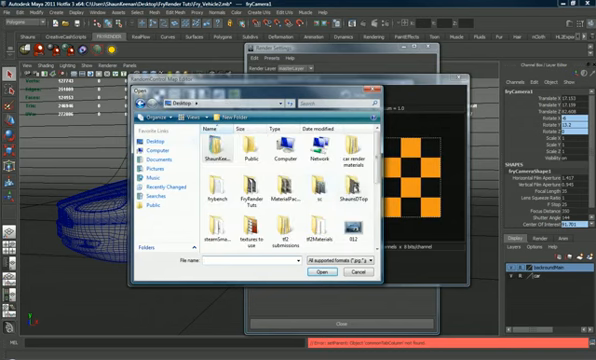
# Choose the HDRI sky panorama image from the folder as the environment map
pyautogui.scroll(-3)
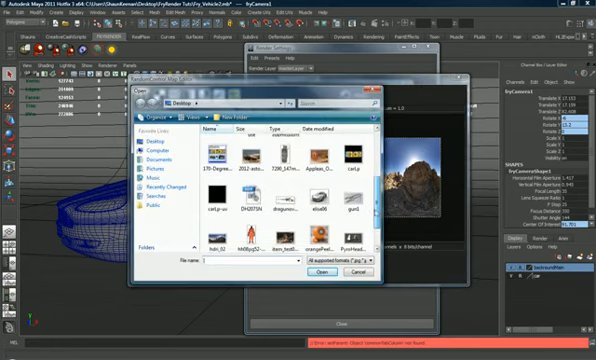
pyautogui.click(320, 272)
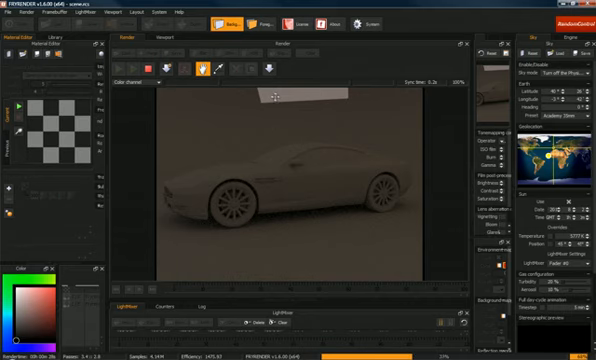
pyautogui.moveTo(304, 188)
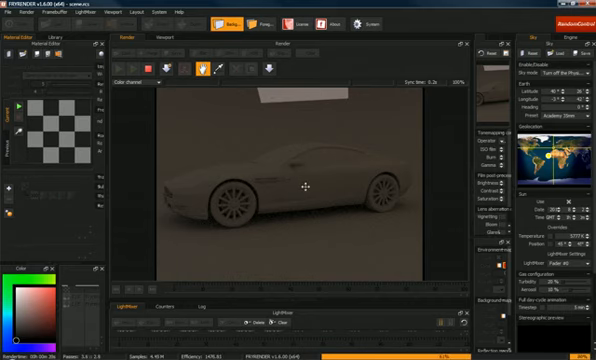